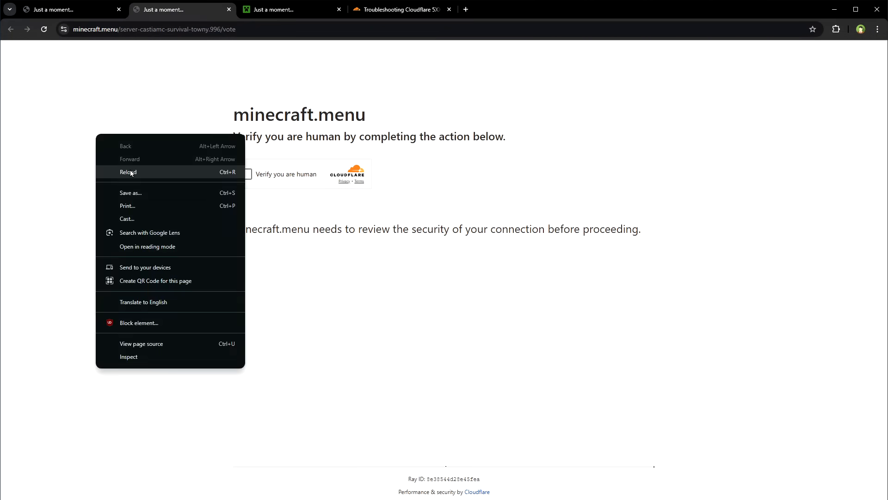
# - Reload the minecraft.menu vote page and compare it with the findmcserver.com tab's verification check
pyautogui.click(128, 172)
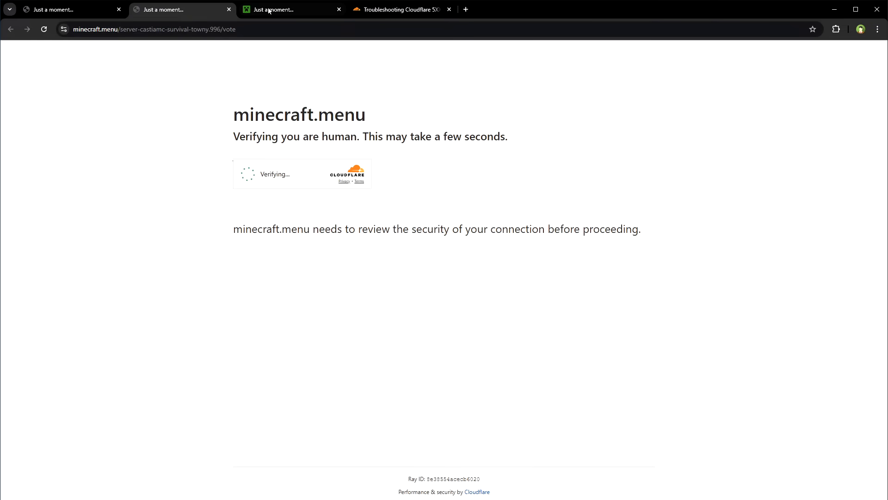
pyautogui.click(291, 9)
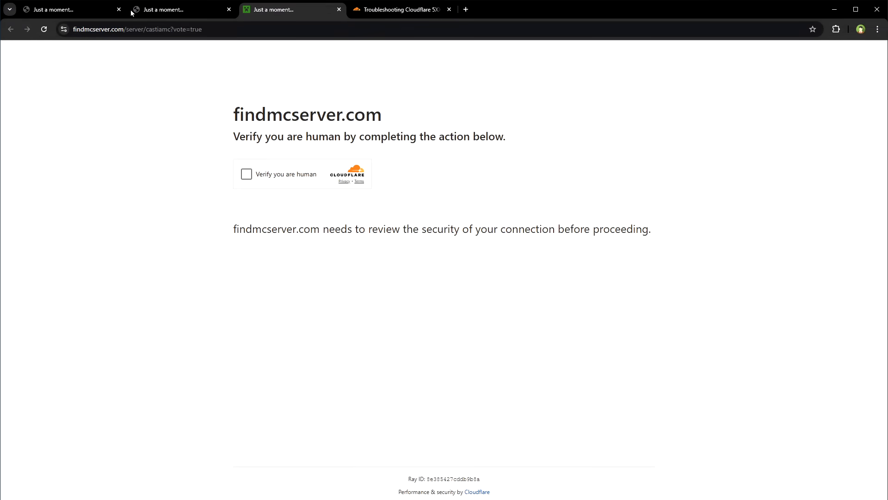
pyautogui.click(182, 9)
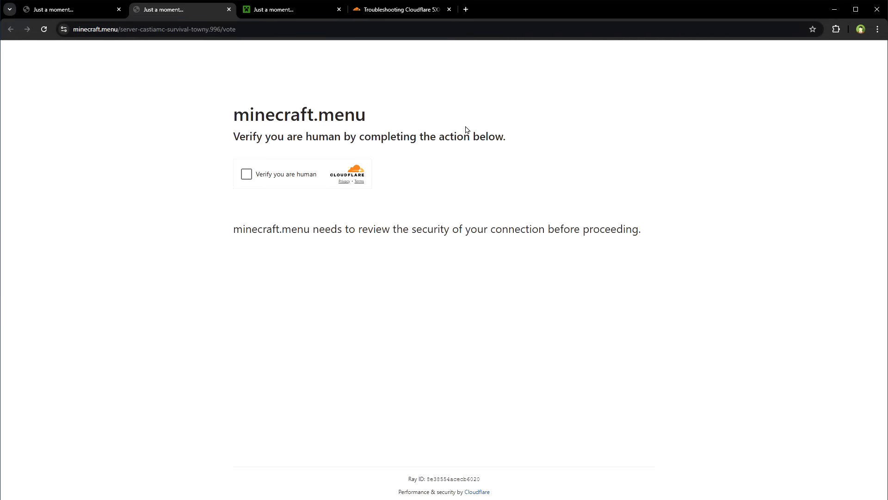
# - Tick 'Verify you are human' on minecraft.menu until the CastiaMC Survival Towny vote page loads
pyautogui.click(246, 174)
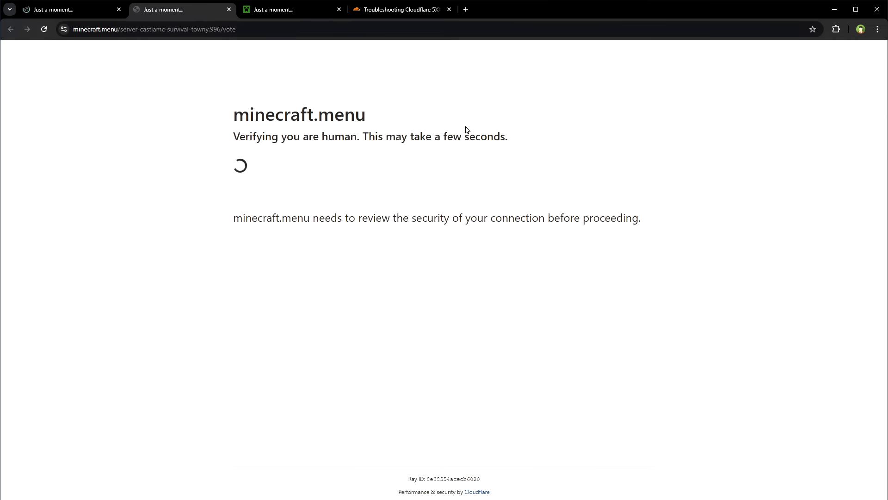
pyautogui.click(246, 174)
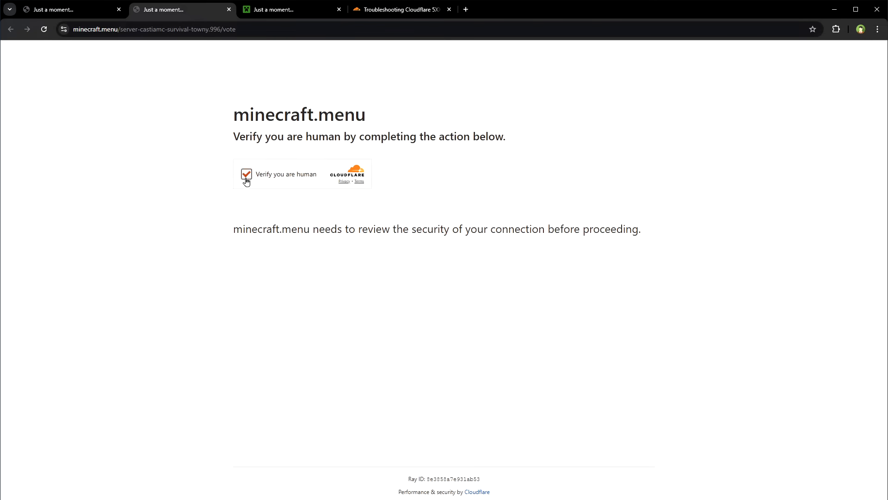
pyautogui.click(246, 174)
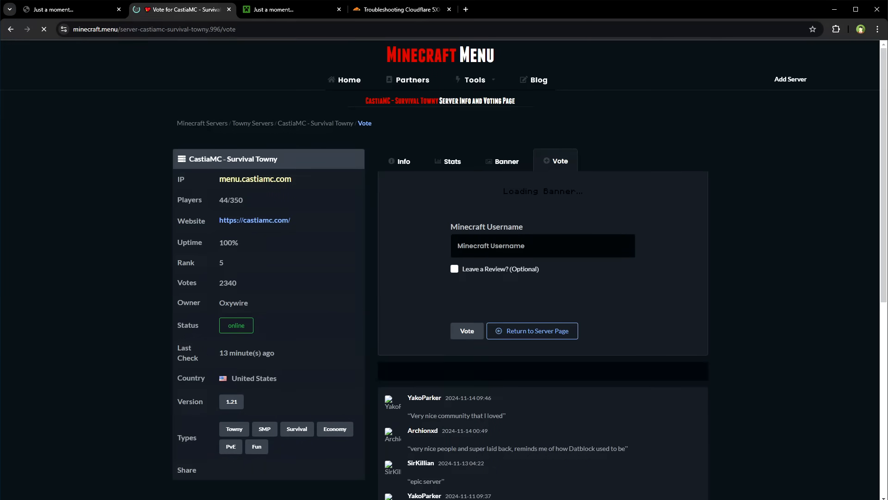
# - Reach Chrome Settings from the three-dot menu to look up cookie options
pyautogui.click(876, 29)
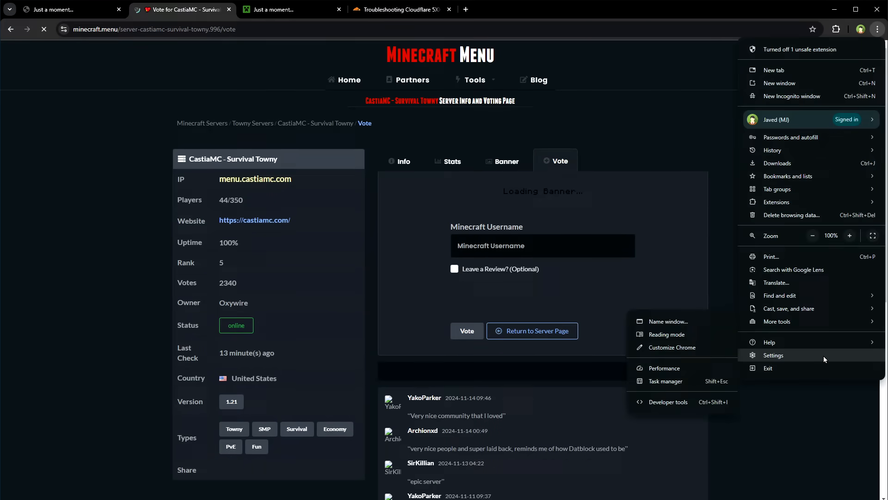
pyautogui.click(773, 355)
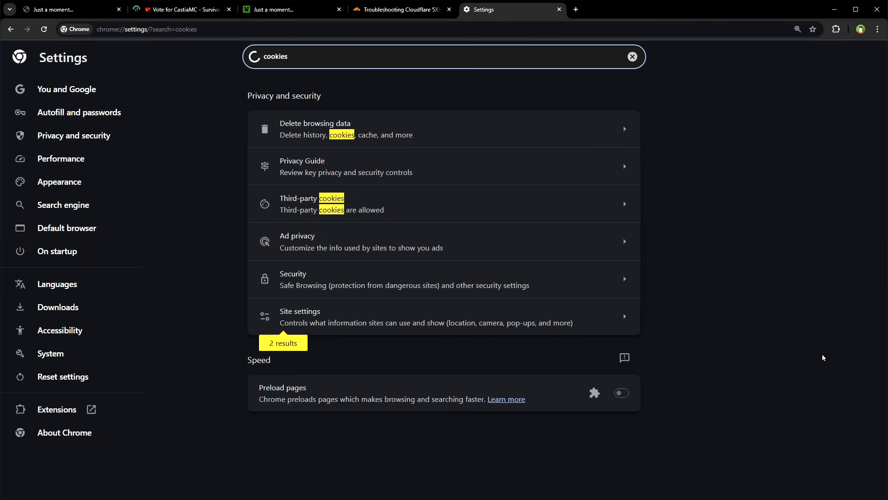
pyautogui.moveTo(388, 224)
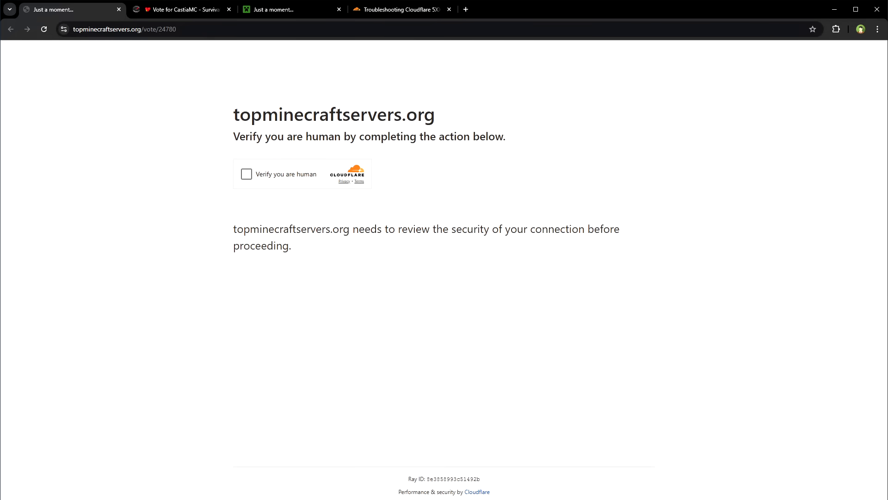
pyautogui.click(246, 173)
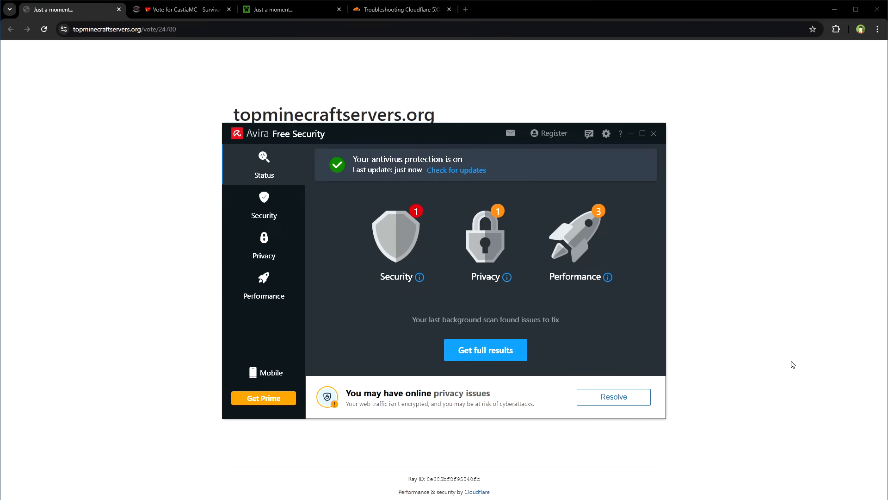
pyautogui.moveTo(783, 360)
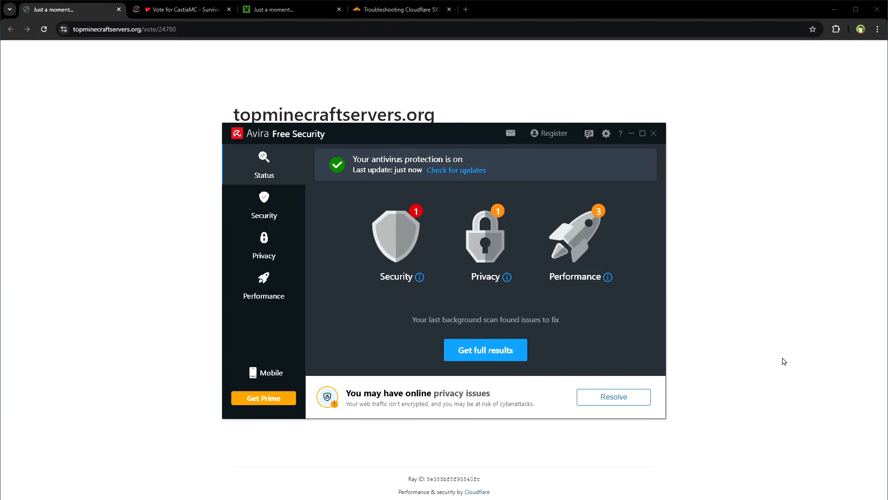
pyautogui.moveTo(783, 360)
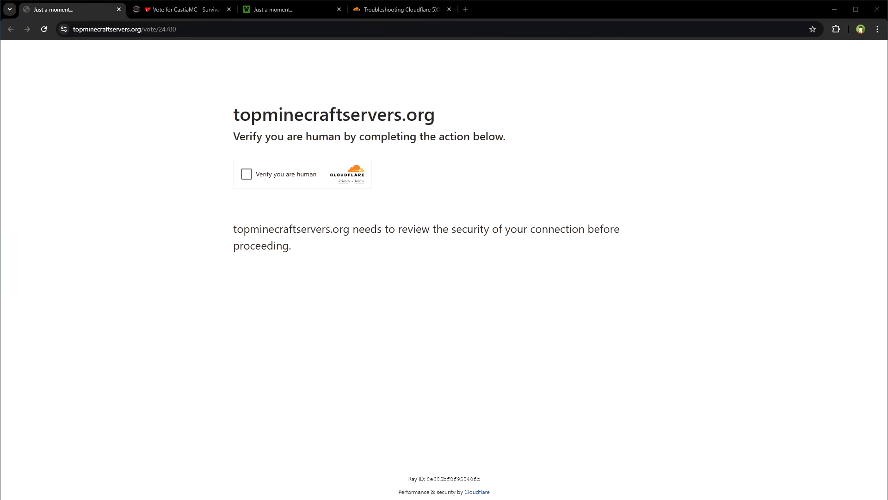
# - View About Google Chrome from the Help menu to check the installed version
pyautogui.click(877, 28)
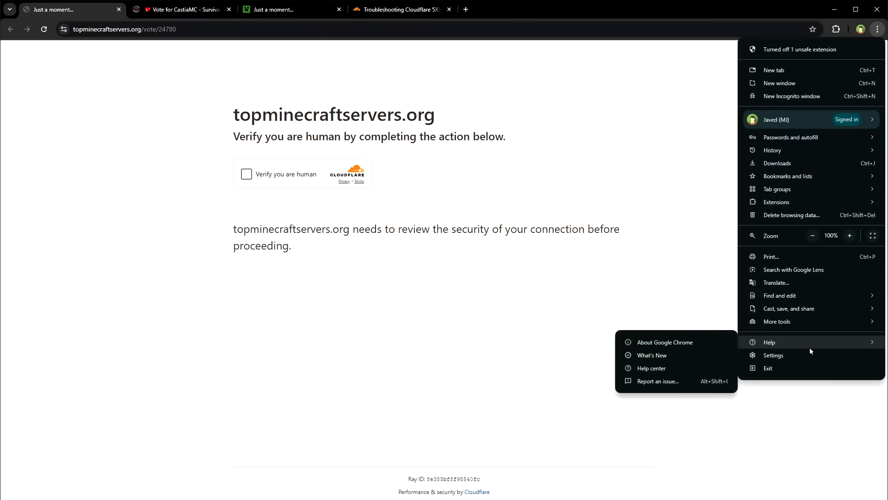
pyautogui.moveTo(668, 342)
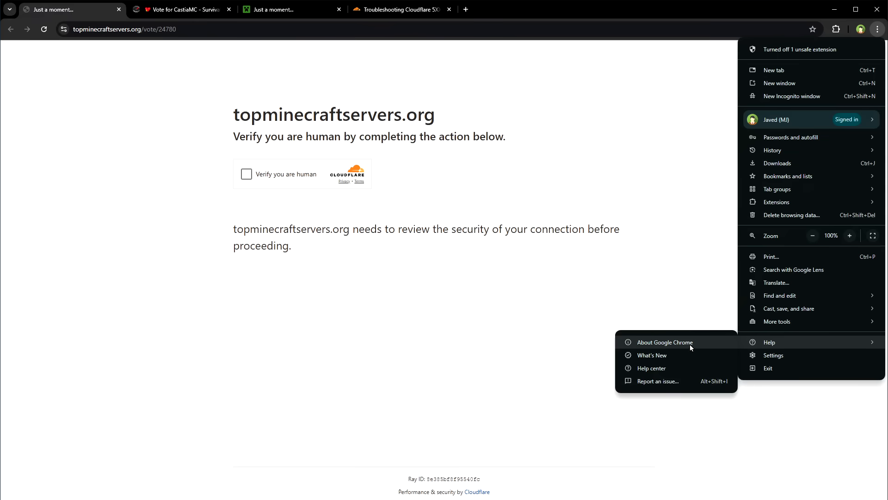
pyautogui.click(666, 342)
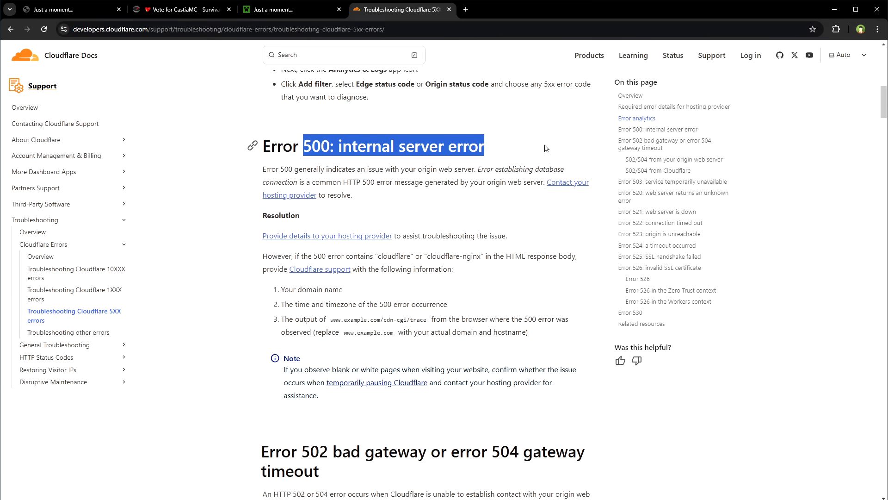
pyautogui.scroll(-3)
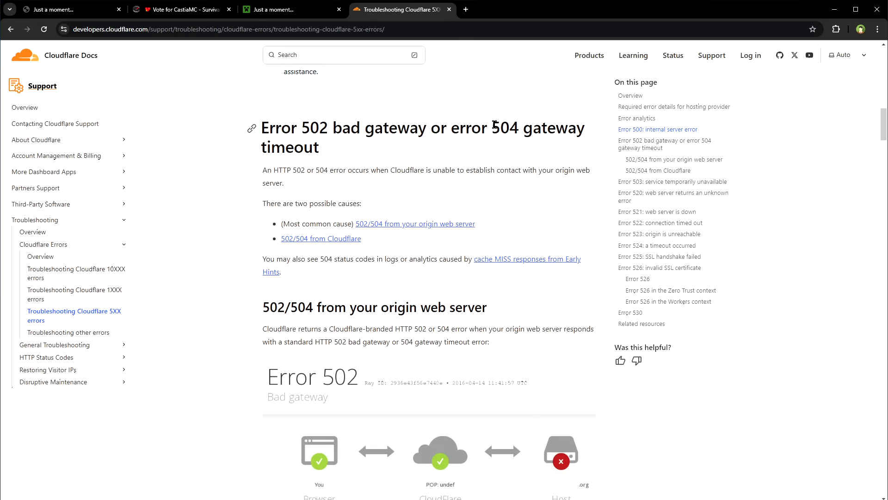
pyautogui.scroll(-3)
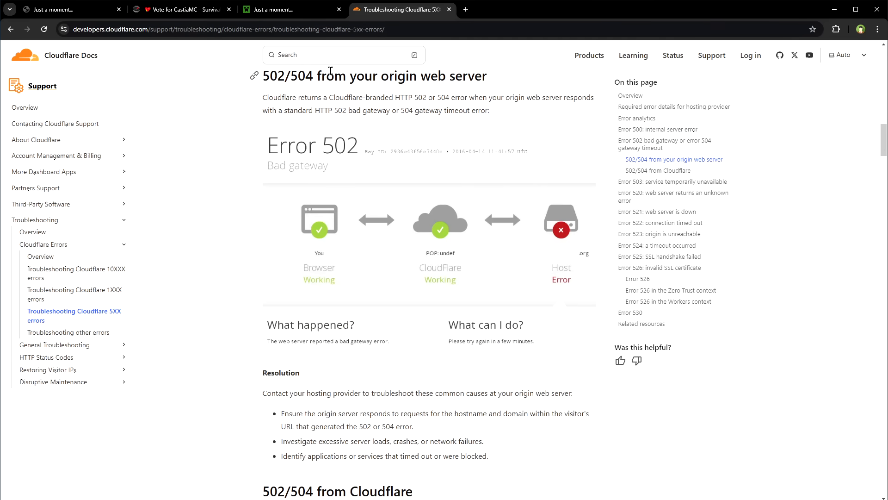
pyautogui.scroll(-3)
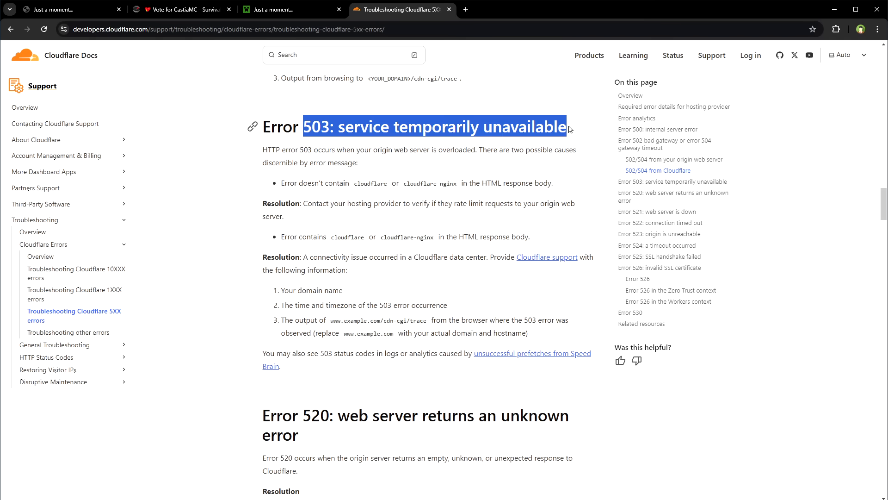
pyautogui.scroll(-3)
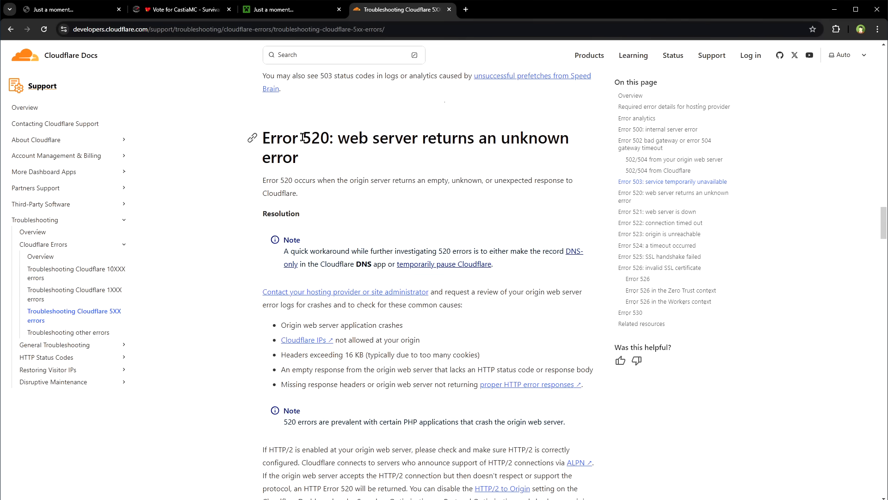
pyautogui.scroll(-3)
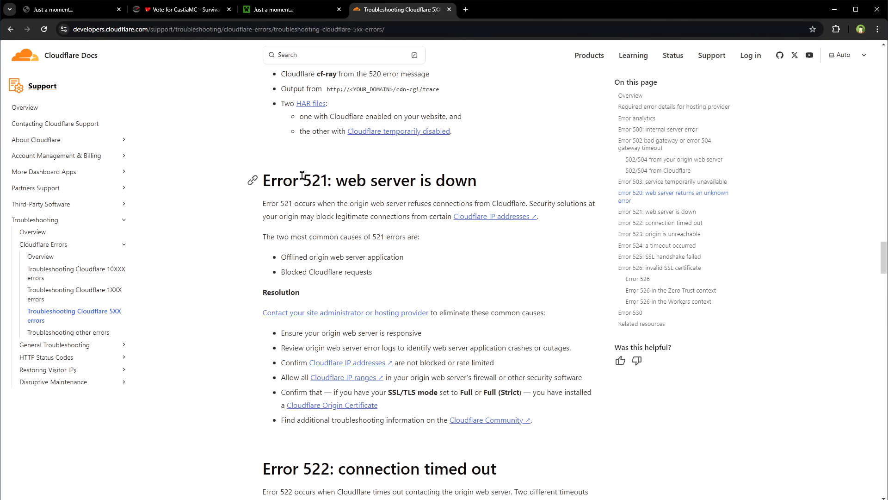
pyautogui.scroll(-3)
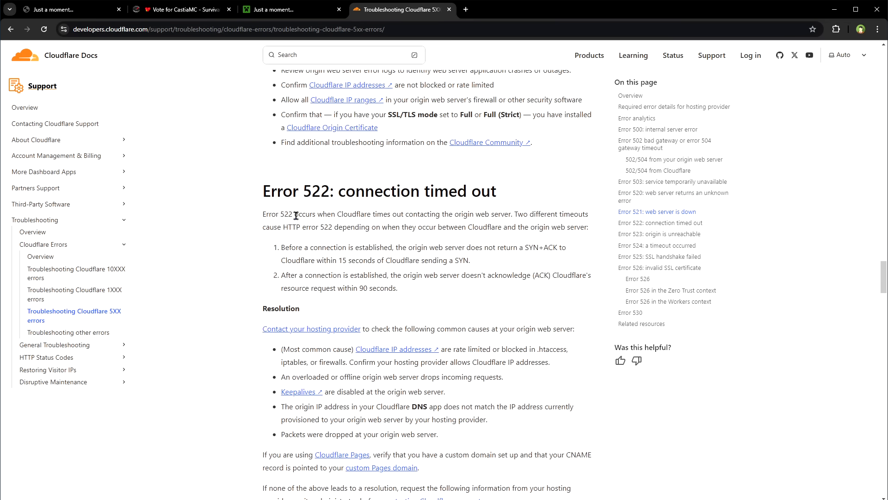
pyautogui.scroll(-3)
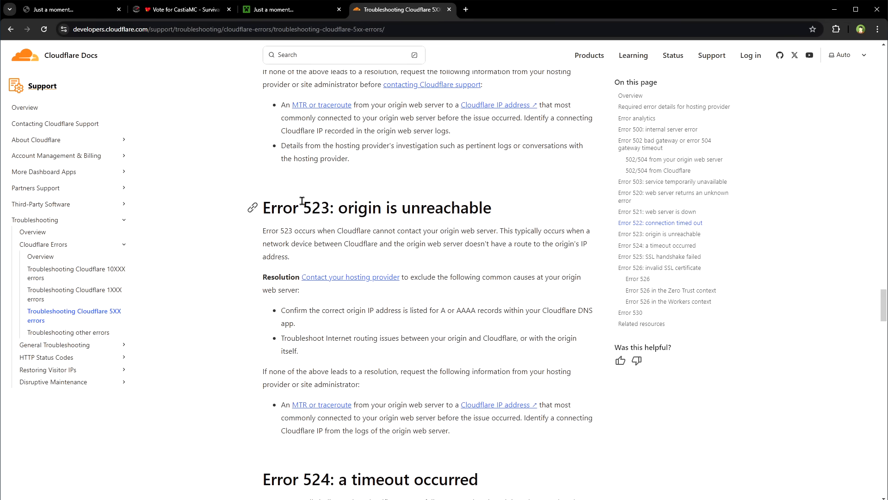
pyautogui.moveTo(302, 207); pyautogui.dragTo(493, 207)
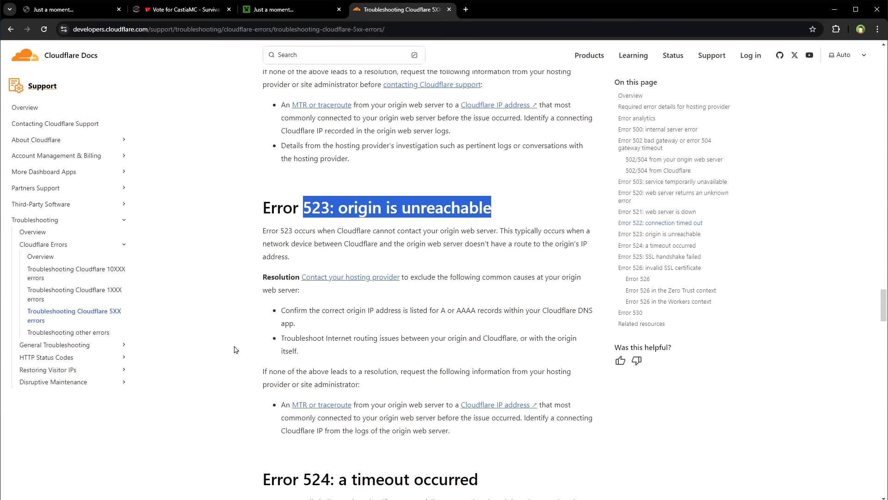
pyautogui.scroll(-3)
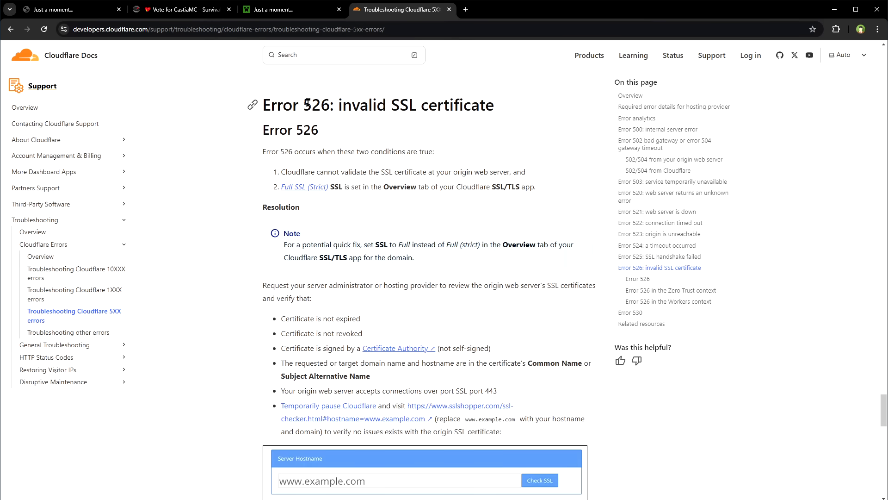
pyautogui.moveTo(303, 105); pyautogui.dragTo(377, 105)
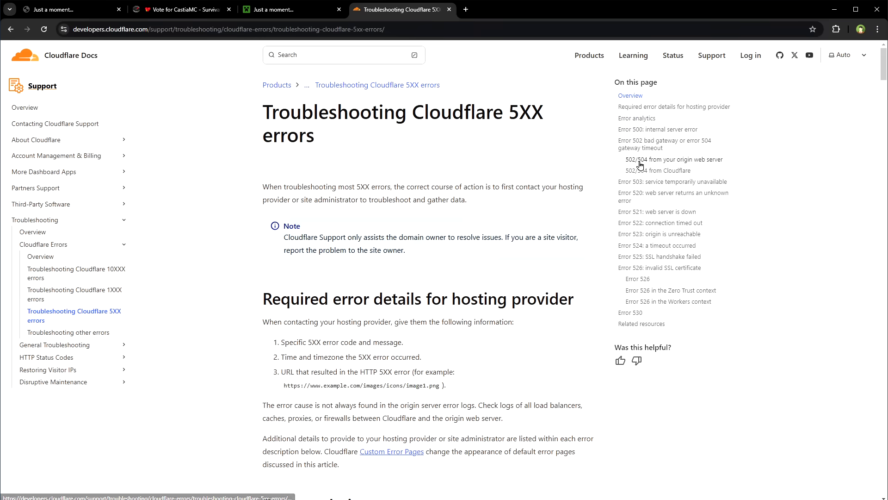
pyautogui.moveTo(673, 159)
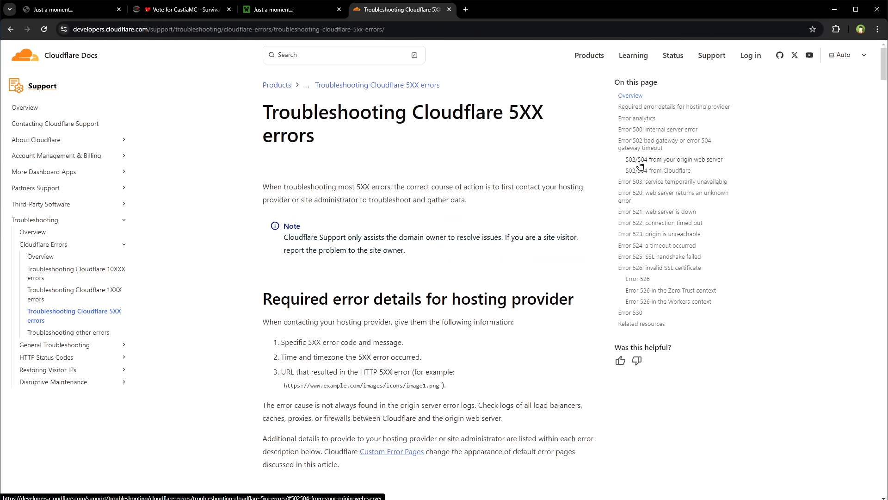
# - With DevTools open, empty the cache and hard-reload, then show the topminecraftservers.org tab
pyautogui.press('F12')
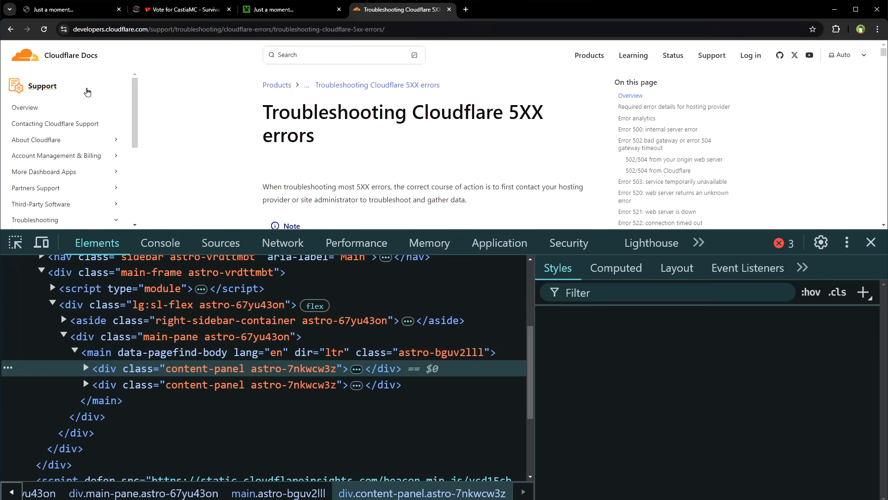
pyautogui.click(43, 29)
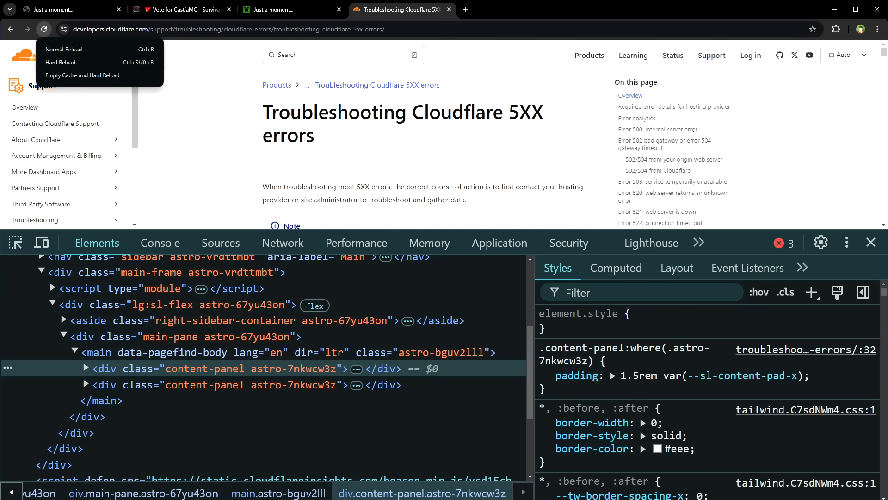
pyautogui.click(68, 9)
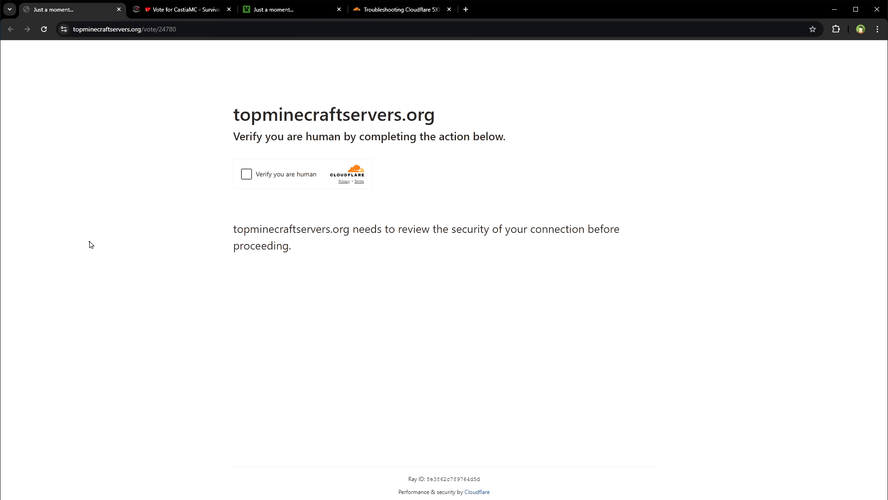
pyautogui.moveTo(293, 149)
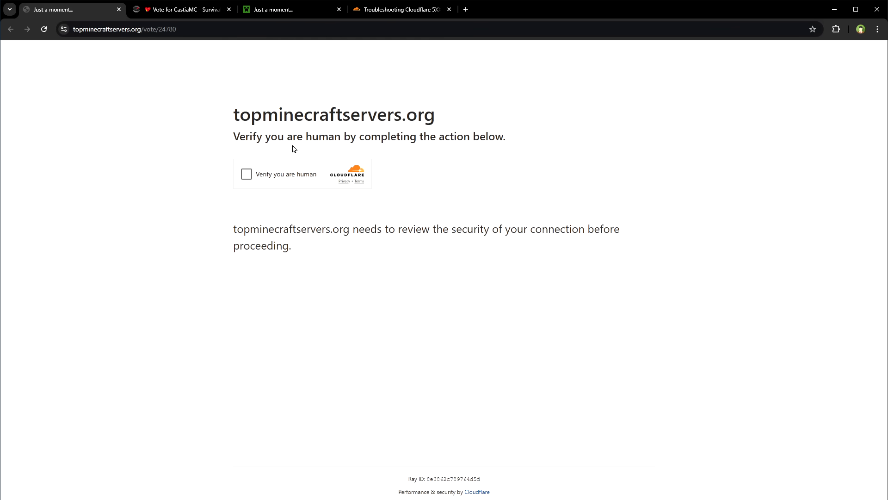
# - Tick 'Verify you are human' on topminecraftservers.org so verification succeeds
pyautogui.click(246, 174)
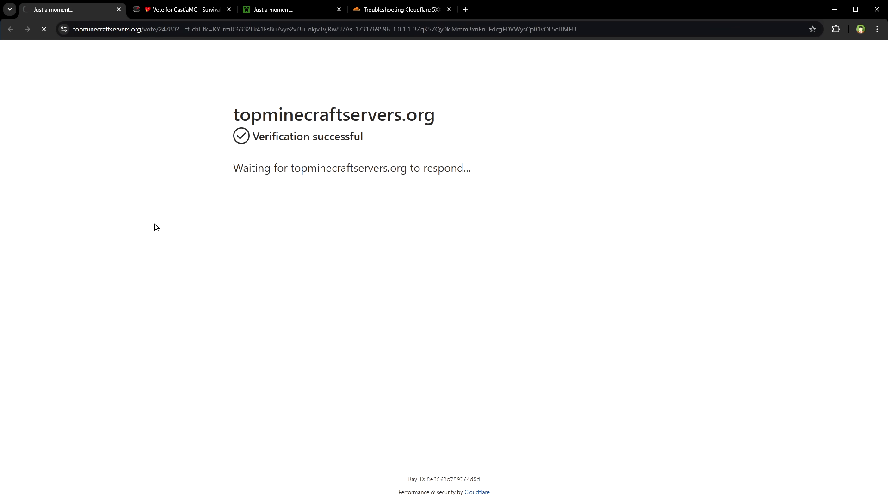